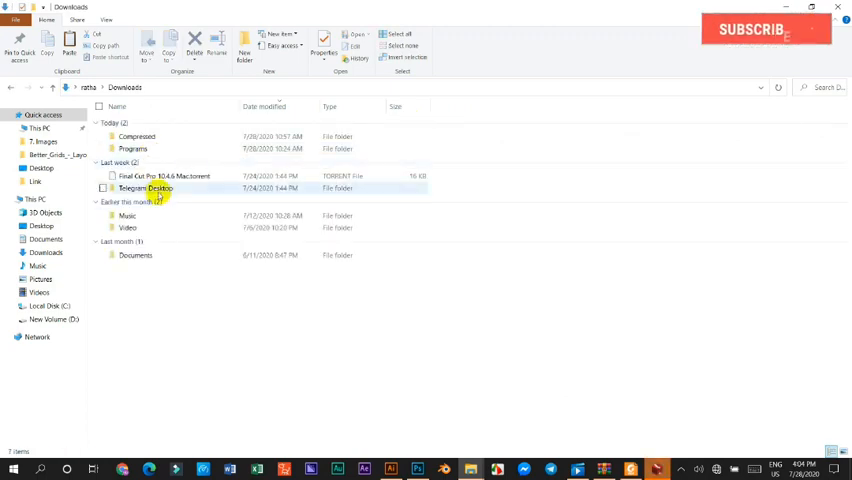
# Open Downloads > Compressed > ExtensionManager_win and launch ExtensionManager.exe.
pyautogui.doubleClick(137, 136)
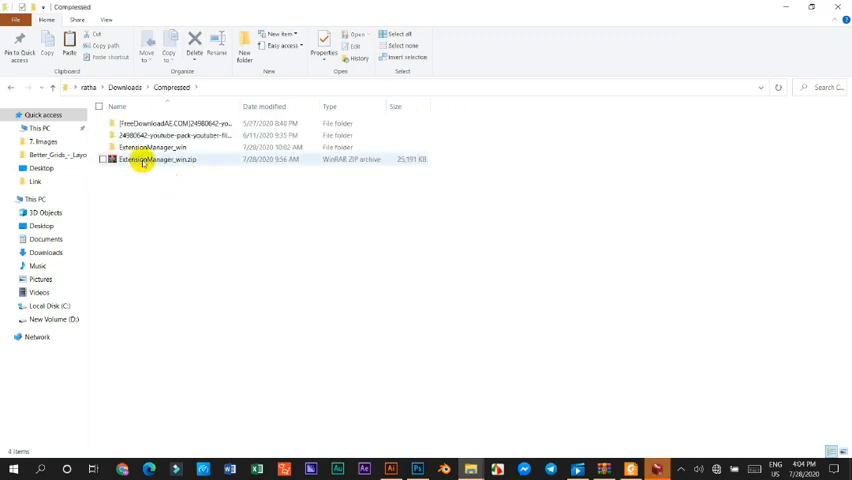
pyautogui.click(152, 147)
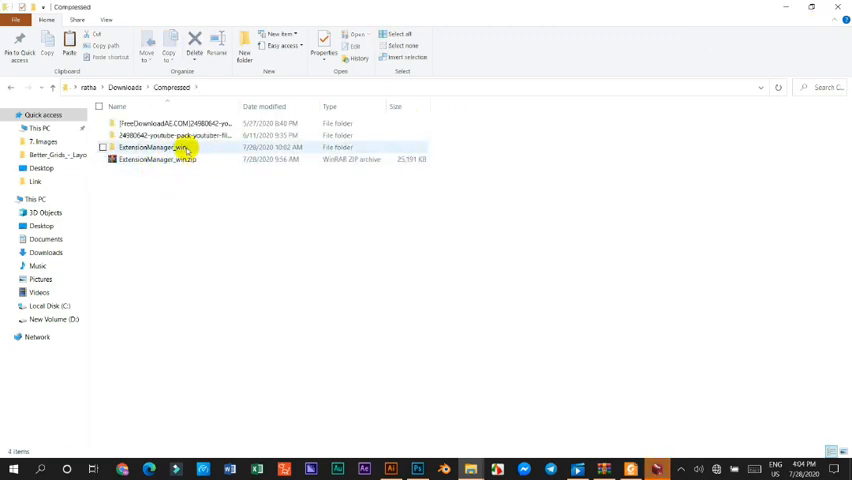
pyautogui.doubleClick(155, 147)
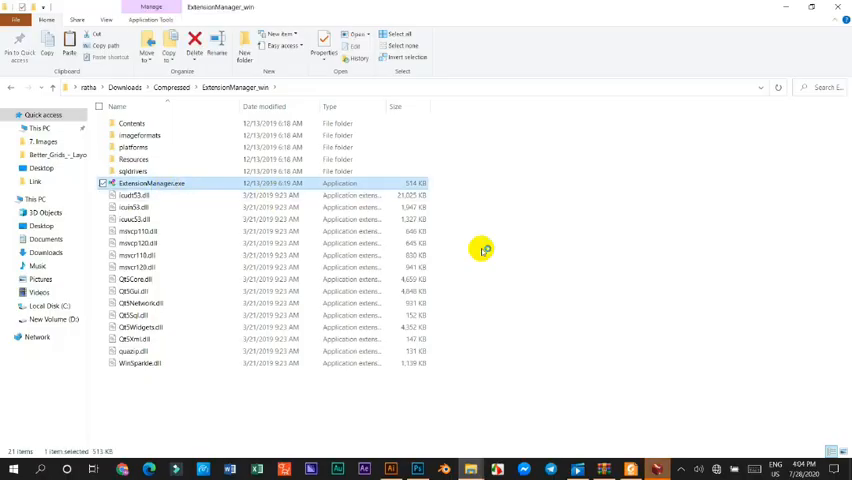
pyautogui.moveTo(486, 240)
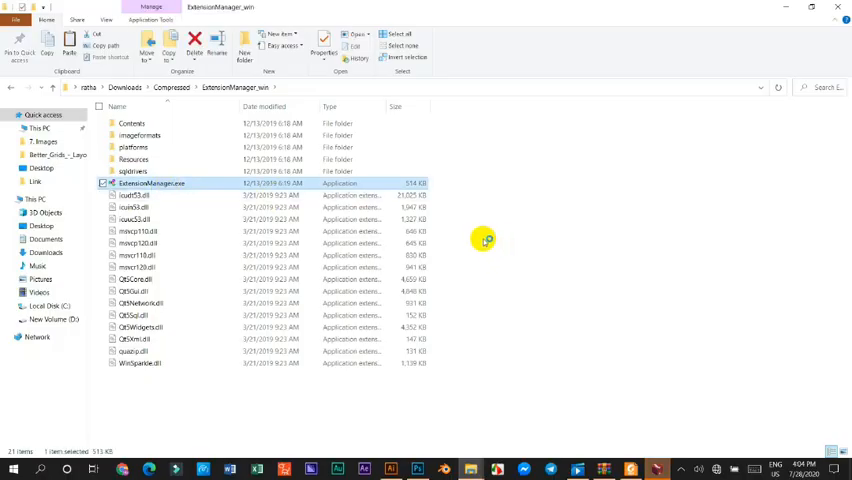
pyautogui.doubleClick(150, 183)
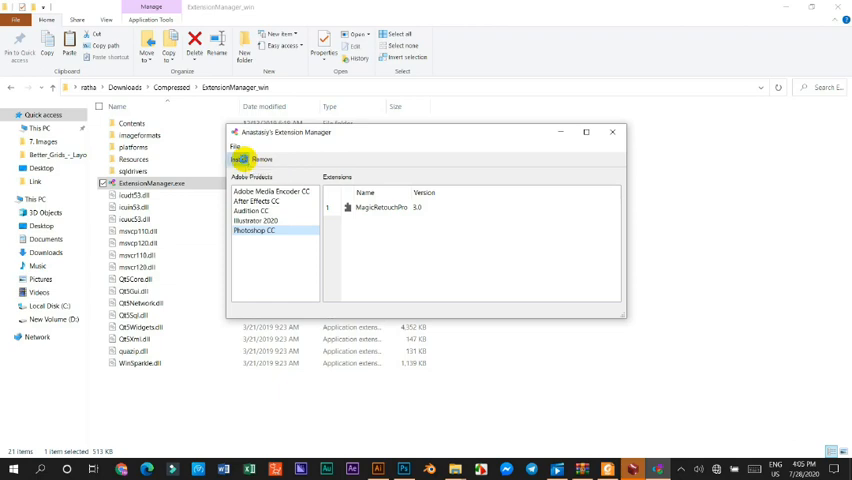
# Browse the install picker to Photoshop Add-Ons Bundle 4342434 > Better Grids kit and pick .zip.zxp.
pyautogui.click(242, 159)
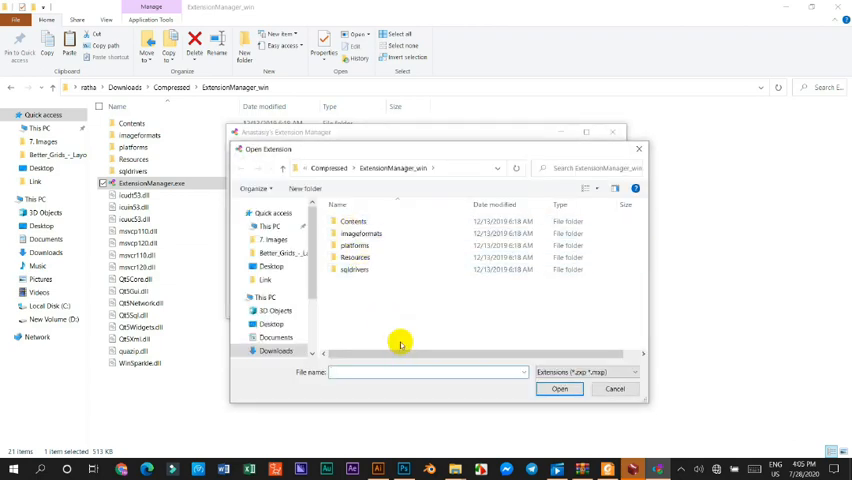
pyautogui.scroll(-3)
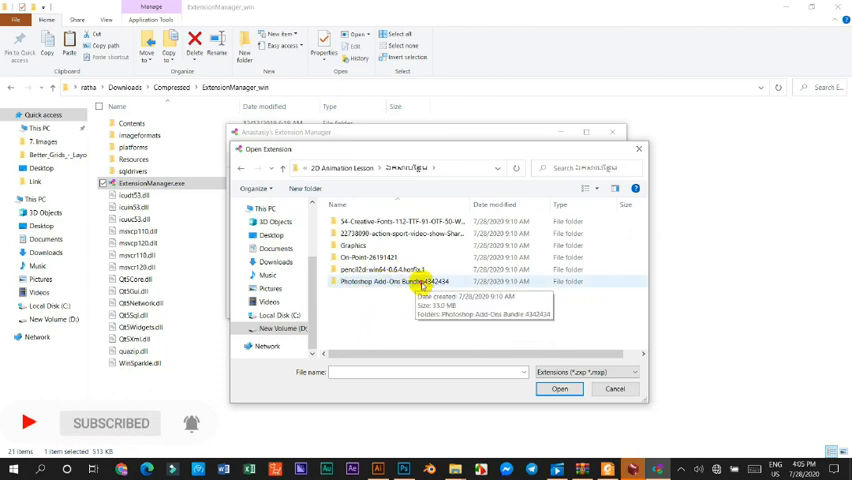
pyautogui.doubleClick(395, 281)
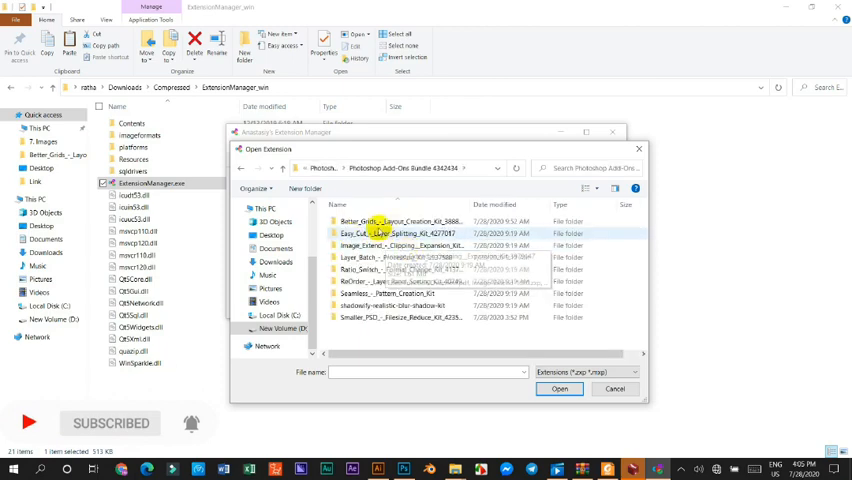
pyautogui.doubleClick(380, 221)
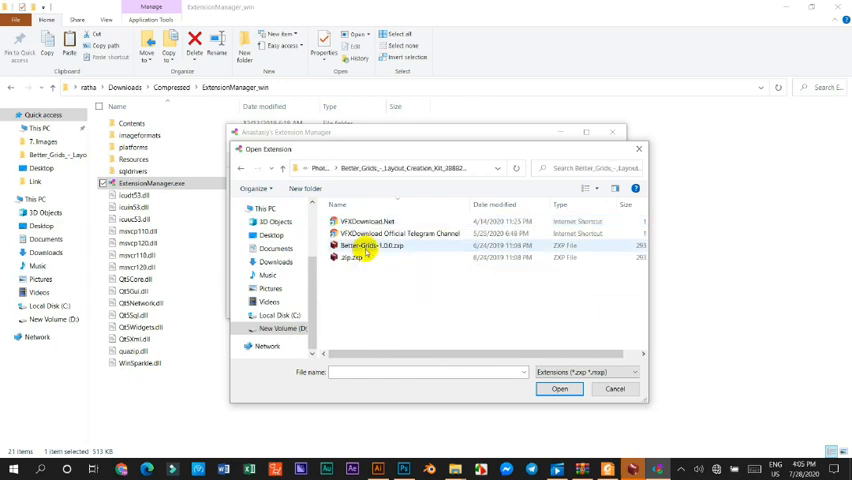
pyautogui.click(372, 245)
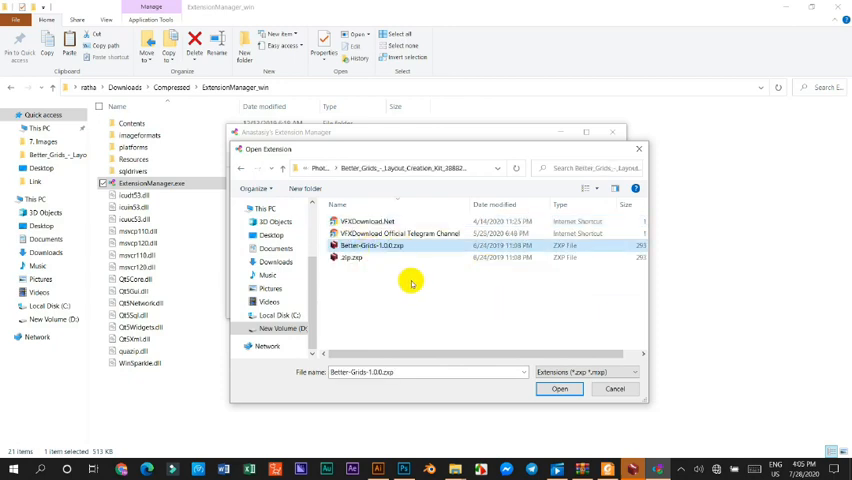
pyautogui.click(352, 257)
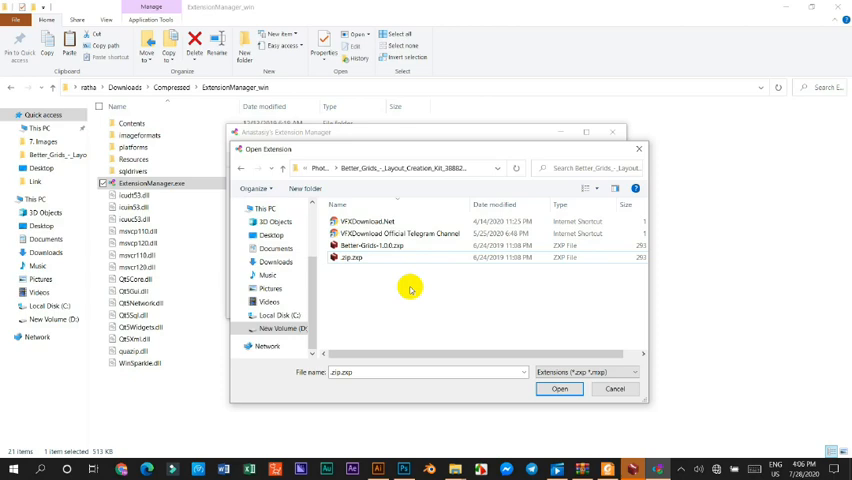
pyautogui.moveTo(441, 293)
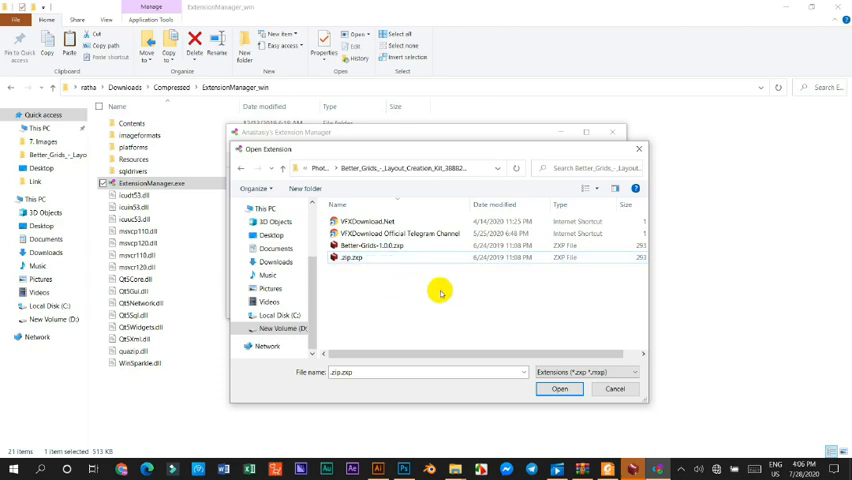
pyautogui.moveTo(425, 289)
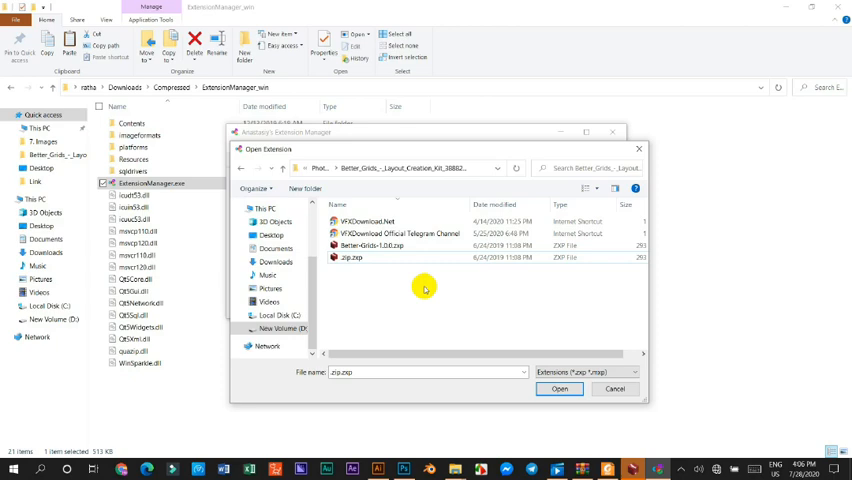
# Re-sort the Better Grids file listing and select the zip.zxp package.
pyautogui.rightClick(425, 290)
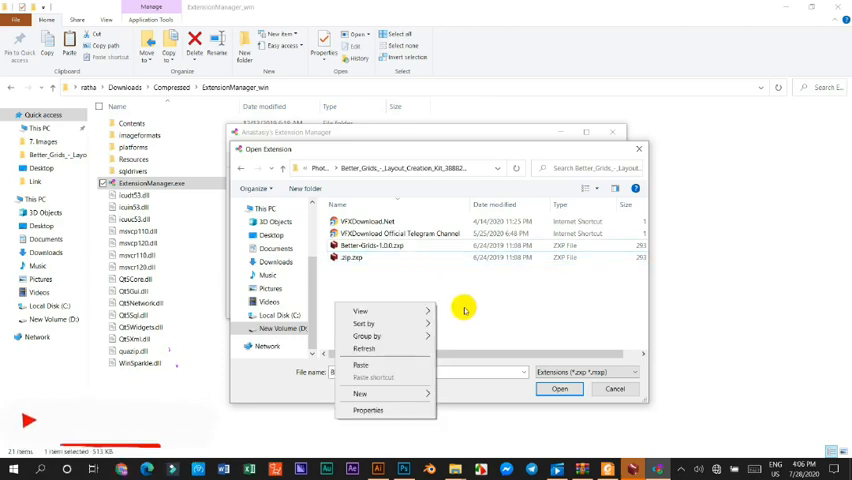
pyautogui.click(390, 246)
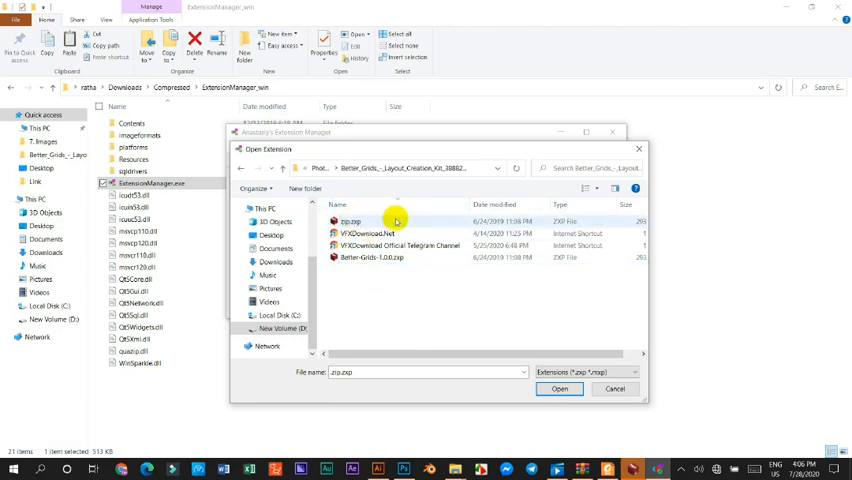
pyautogui.click(390, 221)
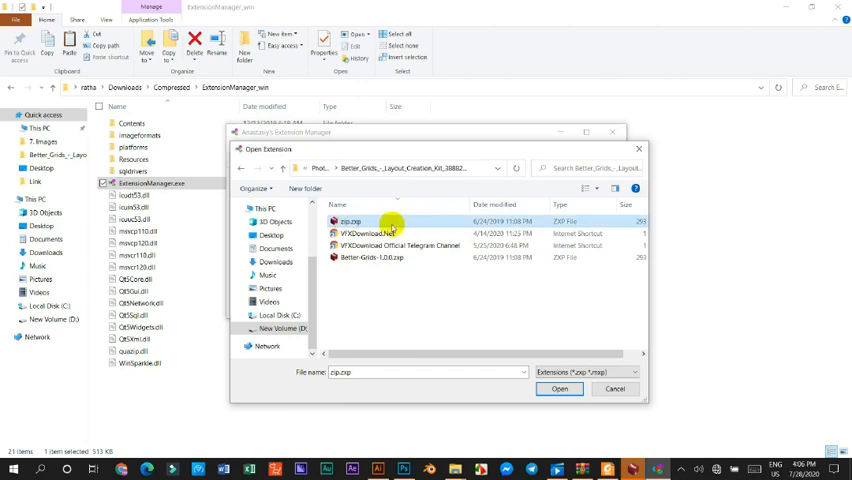
pyautogui.moveTo(390, 222)
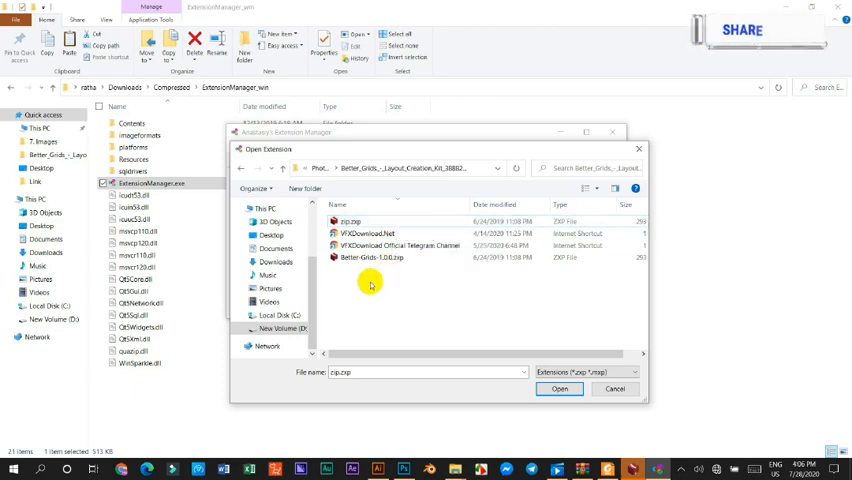
pyautogui.click(372, 257)
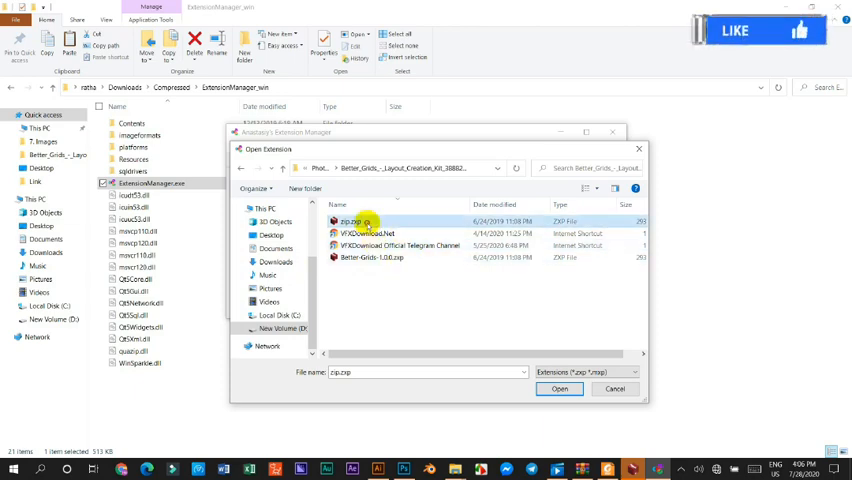
# Install zip.zxp, then dismiss the error 180 damaged-extension message.
pyautogui.click(559, 389)
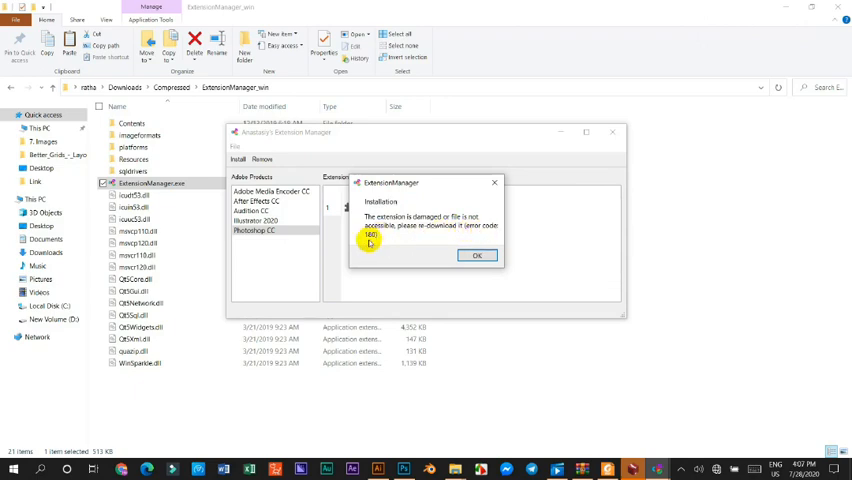
pyautogui.click(477, 254)
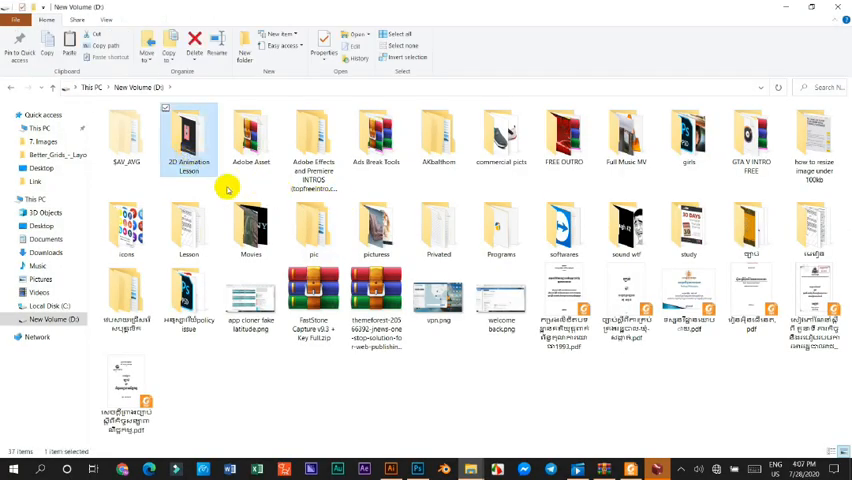
# Navigate through Photoshop Add-Ons Bundle 4342434 into the Easy_Cut Layer Splitting Kit folder.
pyautogui.doubleClick(189, 135)
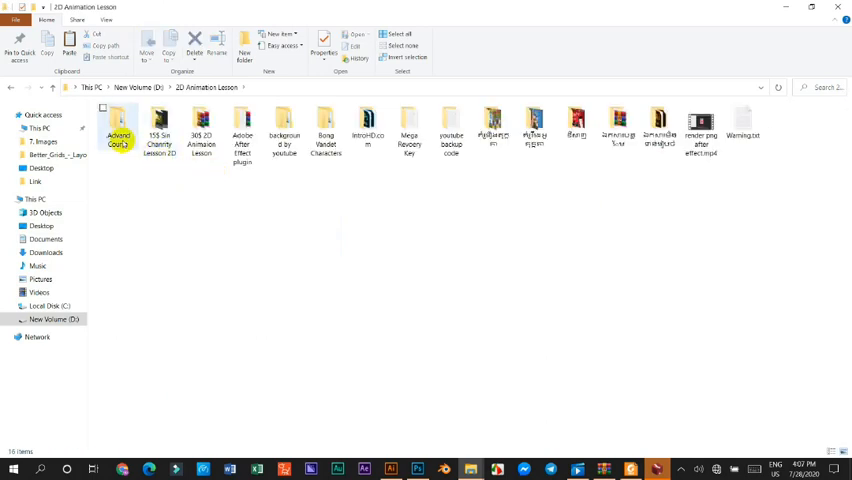
pyautogui.moveTo(566, 148)
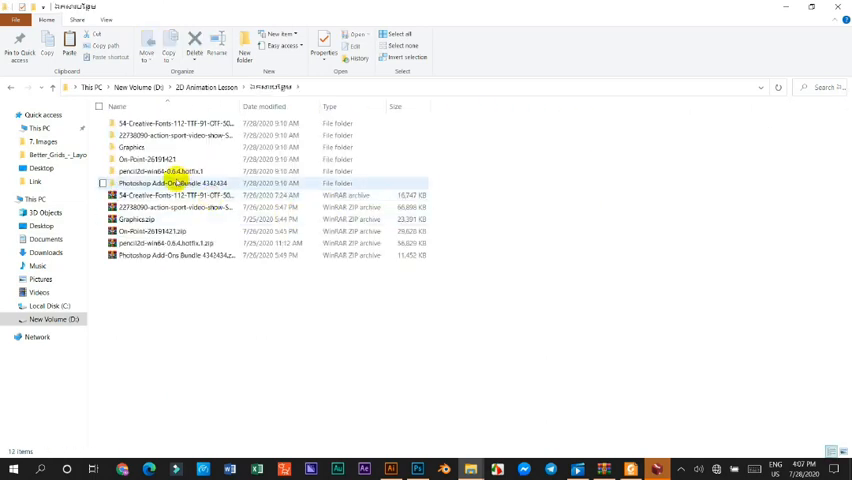
pyautogui.doubleClick(175, 183)
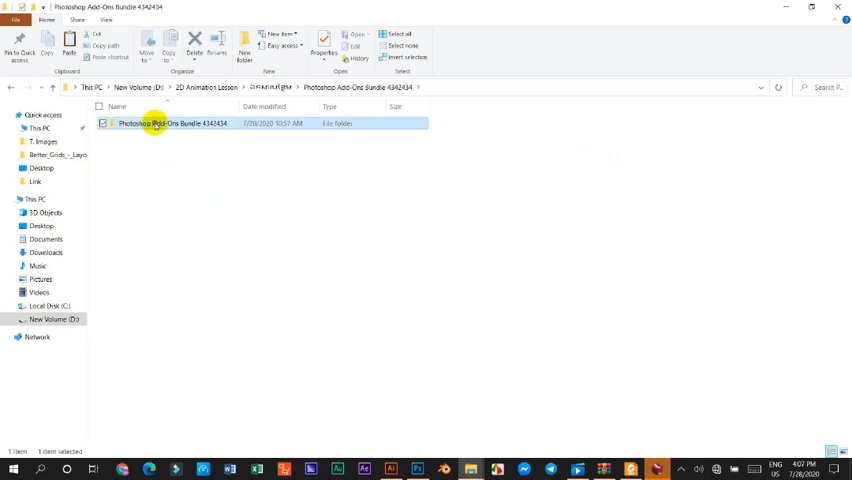
pyautogui.doubleClick(170, 123)
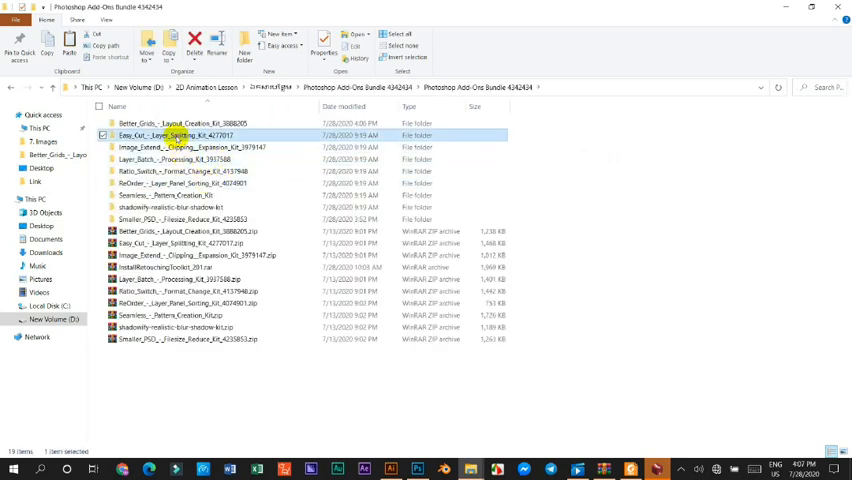
pyautogui.doubleClick(170, 135)
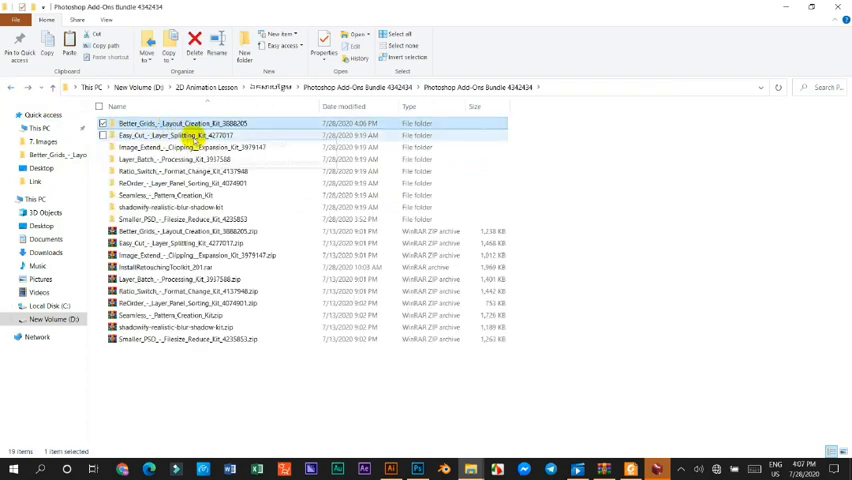
pyautogui.click(170, 135)
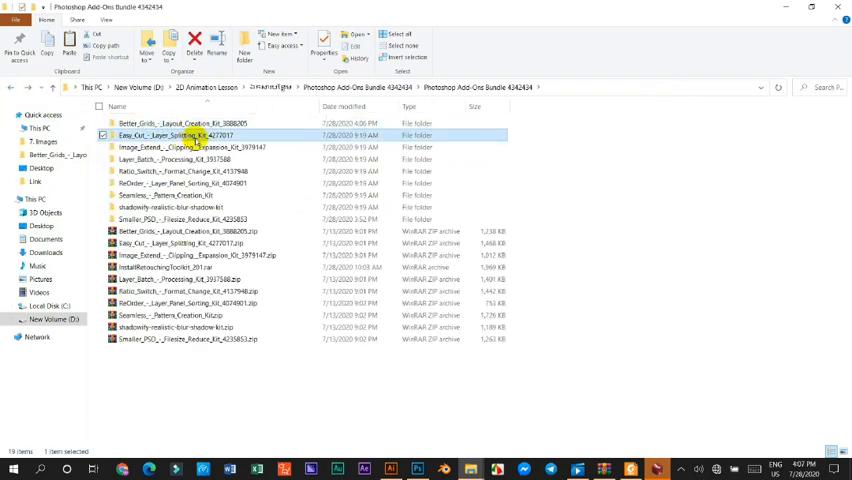
pyautogui.doubleClick(181, 135)
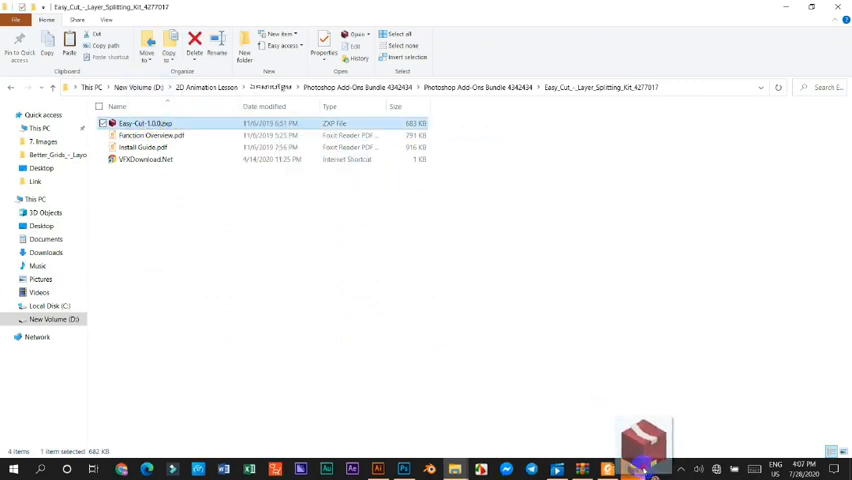
# Run Easy-Cut-1.0.0.zxp in ZXPInstaller and close the failed-install error.
pyautogui.doubleClick(146, 123)
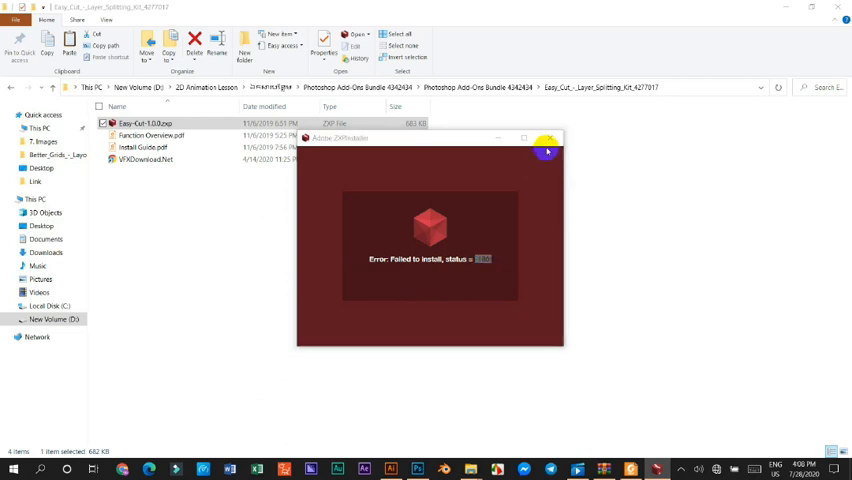
pyautogui.click(547, 150)
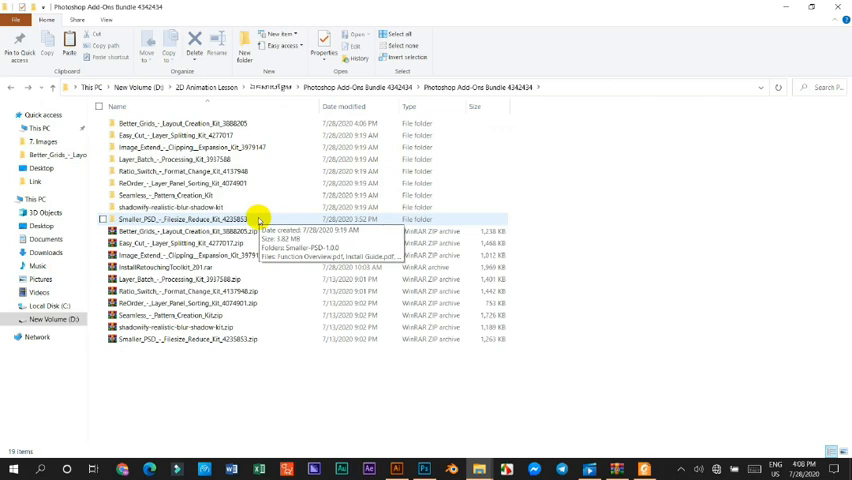
# Open Smaller_PSD_-_Filesize_Reduce_Kit_4235853, then its Smaller-PSD-1.0.0 subfolder.
pyautogui.doubleClick(180, 218)
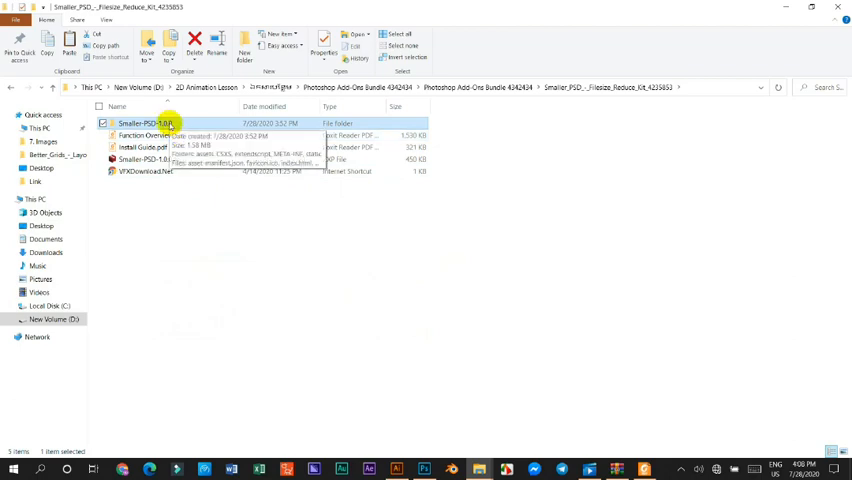
pyautogui.doubleClick(150, 123)
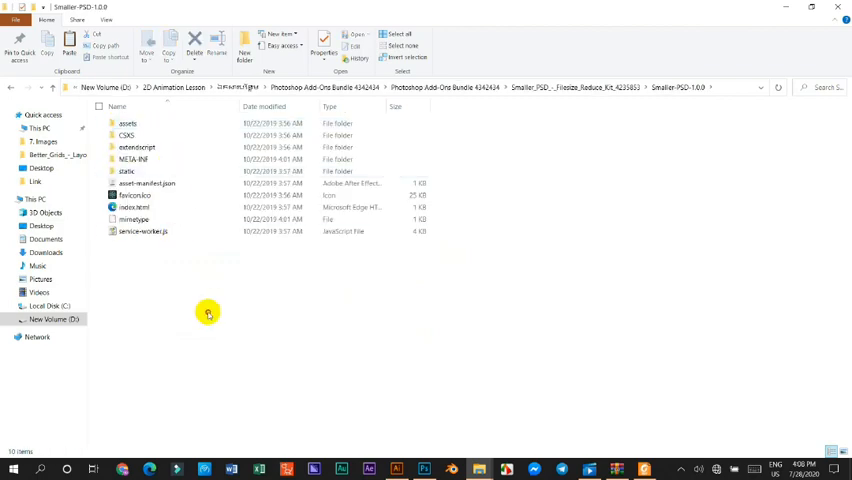
pyautogui.moveTo(339, 298)
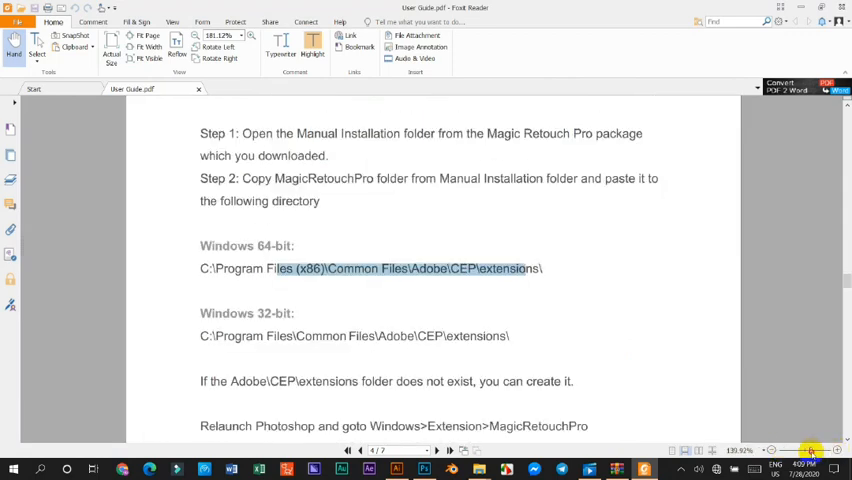
# Zoom User Guide.pdf to about 223% on the 64-bit CEP extensions path.
pyautogui.click(812, 449)
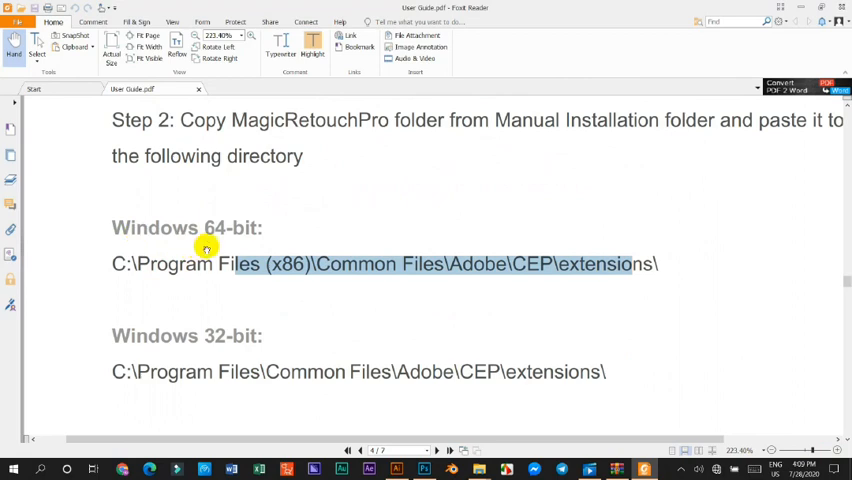
pyautogui.scroll(-3)
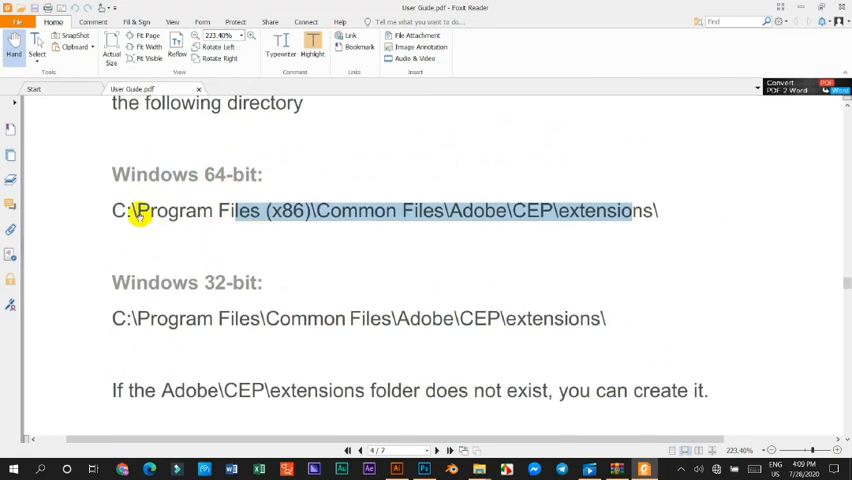
pyautogui.moveTo(293, 210)
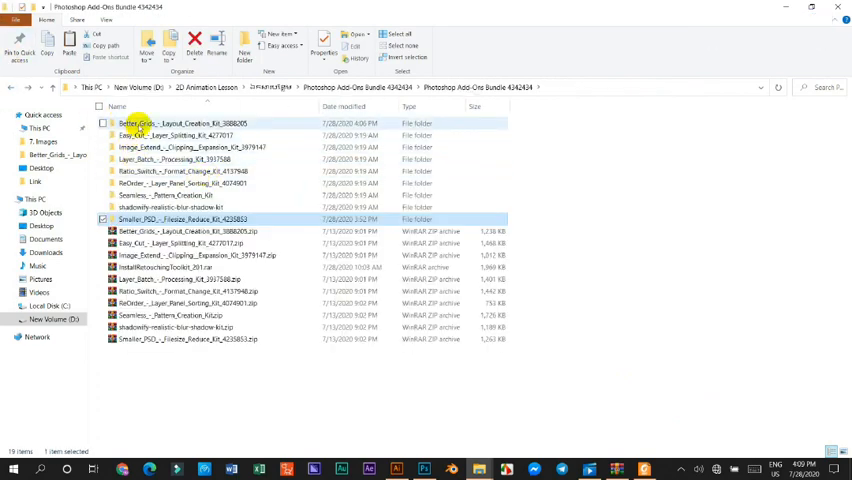
pyautogui.moveTo(135, 123)
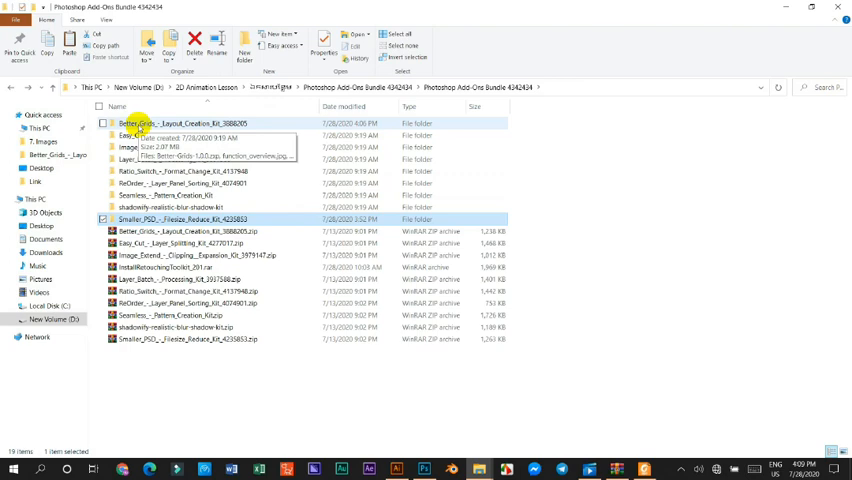
# Open the Better_Grids kit folder and view Open with options for Better-Grids-1.0.0.zxp.
pyautogui.doubleClick(160, 123)
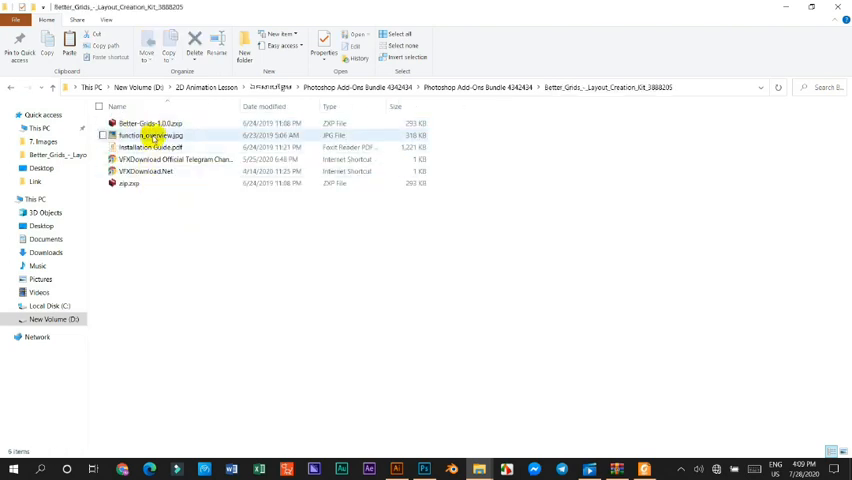
pyautogui.rightClick(150, 123)
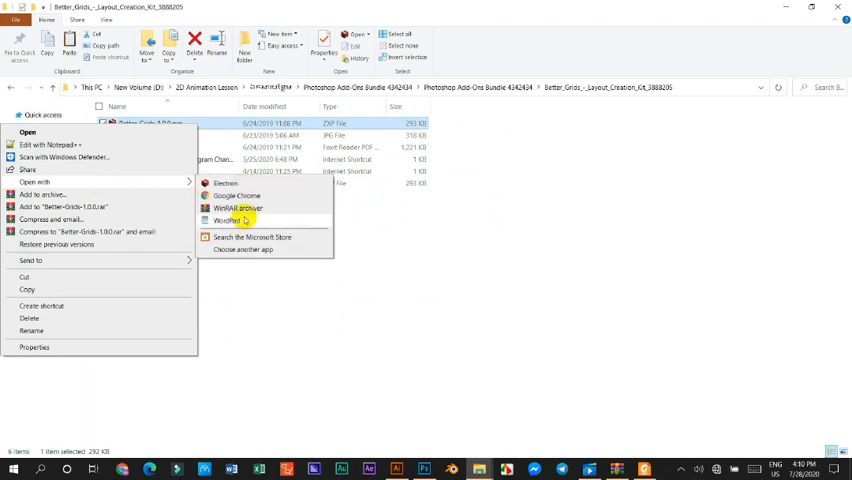
pyautogui.moveTo(245, 208)
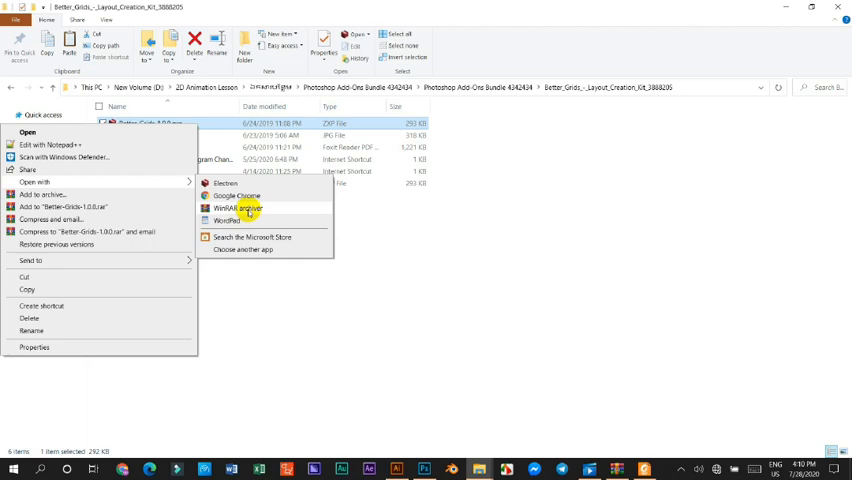
pyautogui.moveTo(248, 220)
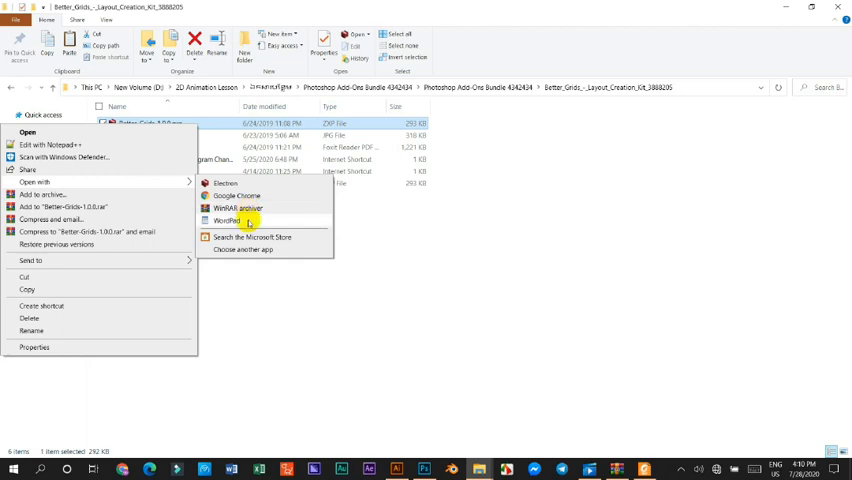
pyautogui.moveTo(237, 195)
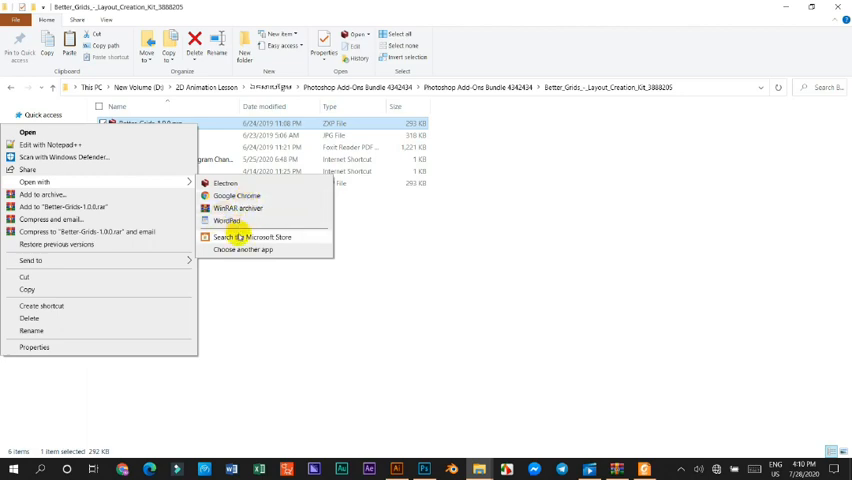
pyautogui.moveTo(236, 195)
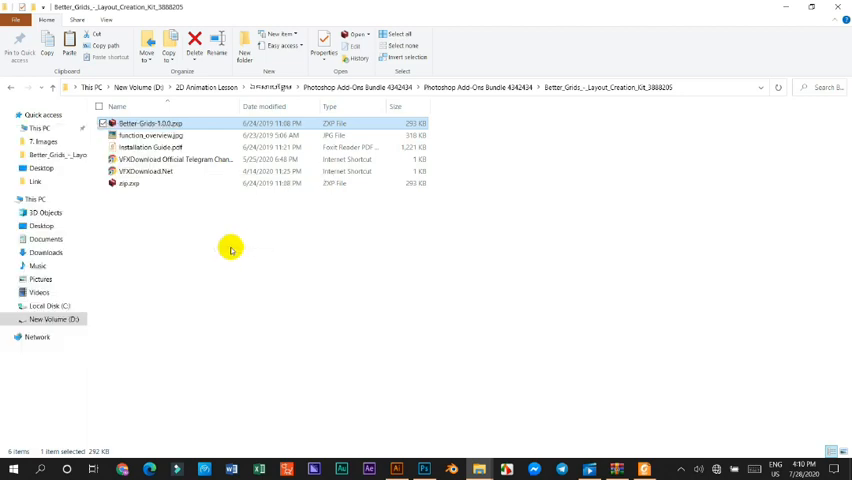
# Bring up the app chooser for Better-Grids-1.0.0.zxp and scroll its app list.
pyautogui.doubleClick(150, 123)
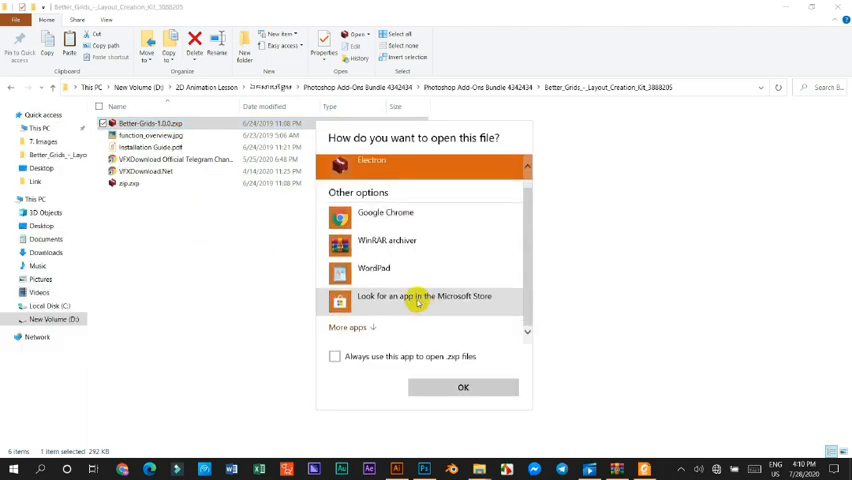
pyautogui.moveTo(400, 240)
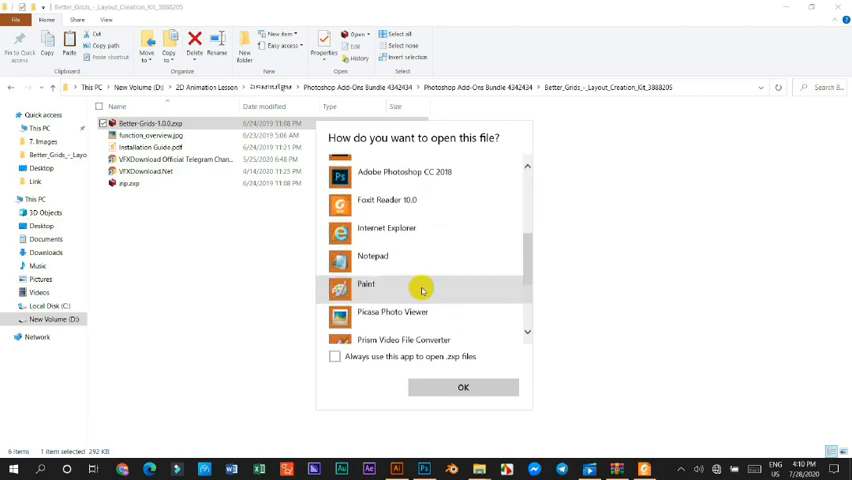
pyautogui.scroll(-3)
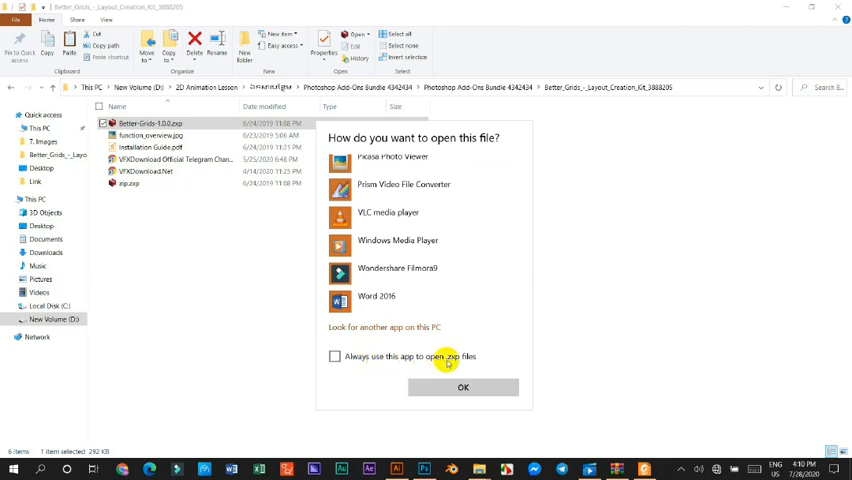
pyautogui.moveTo(478, 363)
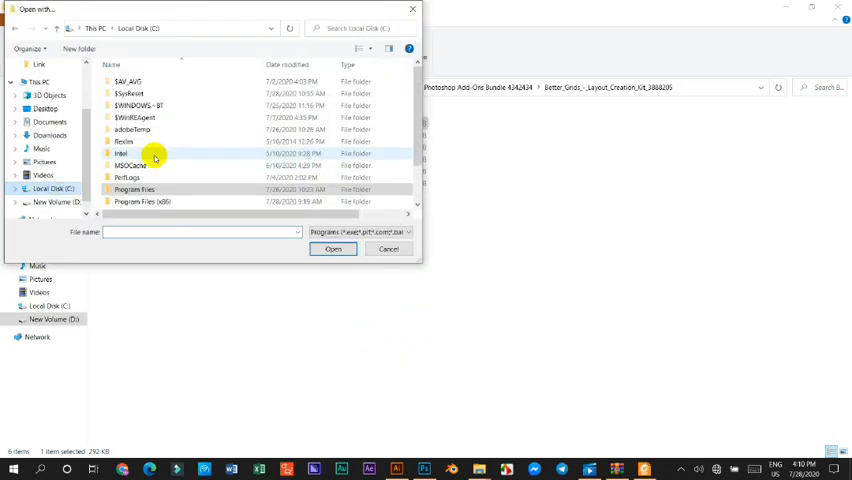
# Browse Program Files to the WinRAR folder and choose WinRAR.exe as the opening program.
pyautogui.doubleClick(142, 201)
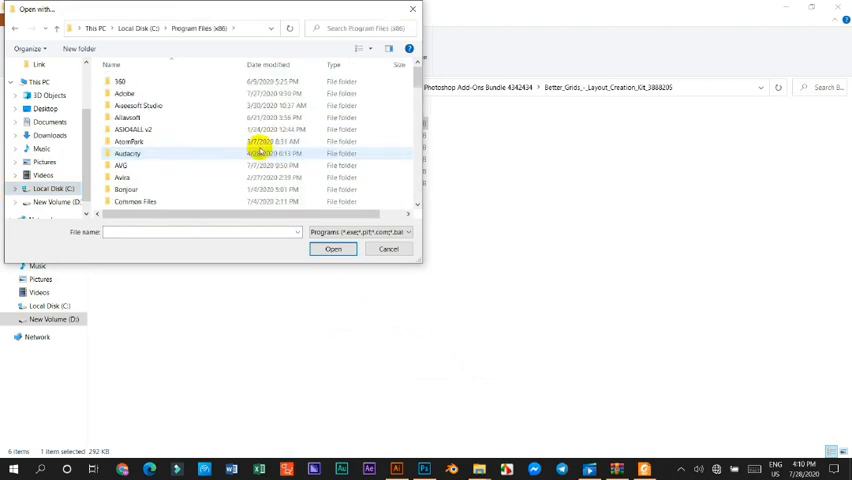
pyautogui.scroll(-3)
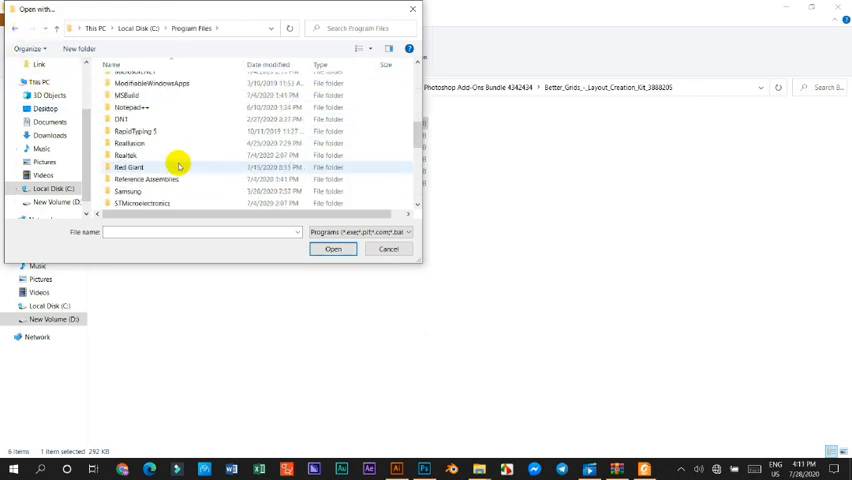
pyautogui.doubleClick(132, 155)
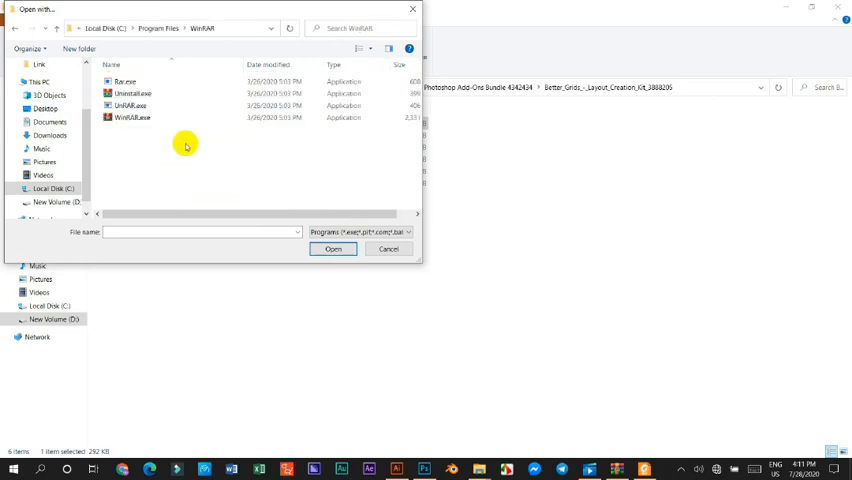
pyautogui.click(131, 117)
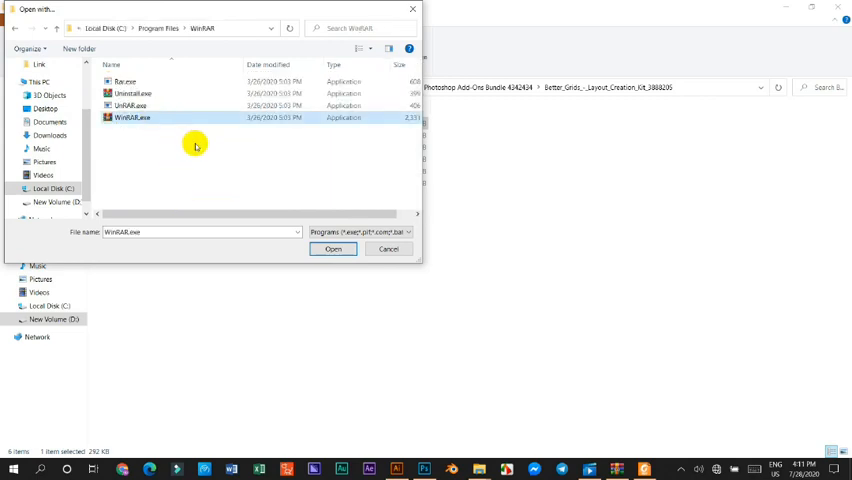
pyautogui.moveTo(300, 211)
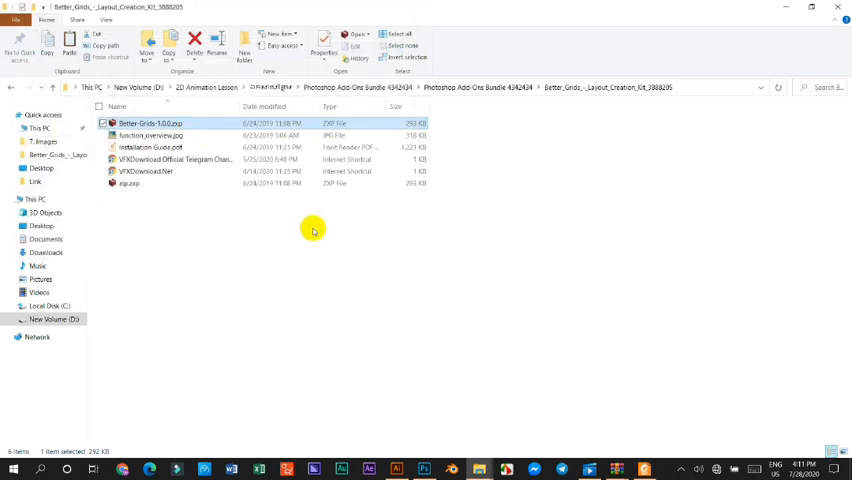
pyautogui.moveTo(242, 201)
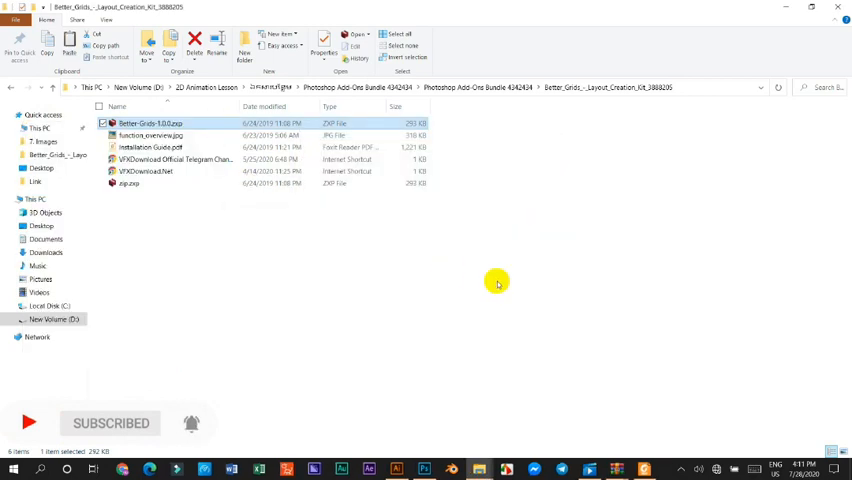
# Open Better-Grids-1.0.0.zxp in WinRAR to list its assets, CSXS and index.html.
pyautogui.doubleClick(150, 123)
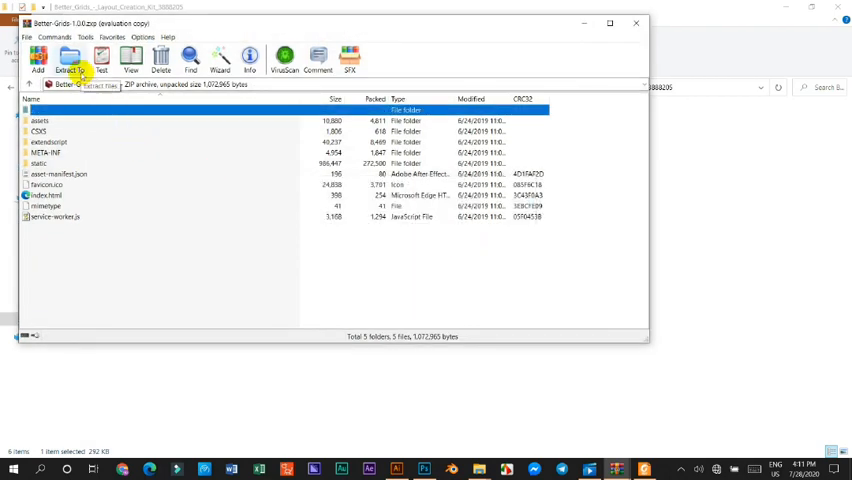
# Extract the package to the default Better-Grids-1.0.0 folder, then close WinRAR.
pyautogui.click(65, 60)
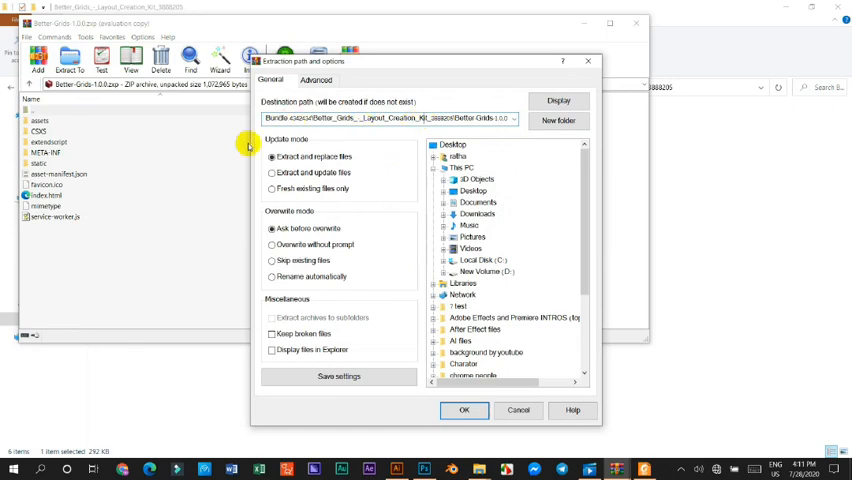
pyautogui.moveTo(384, 276)
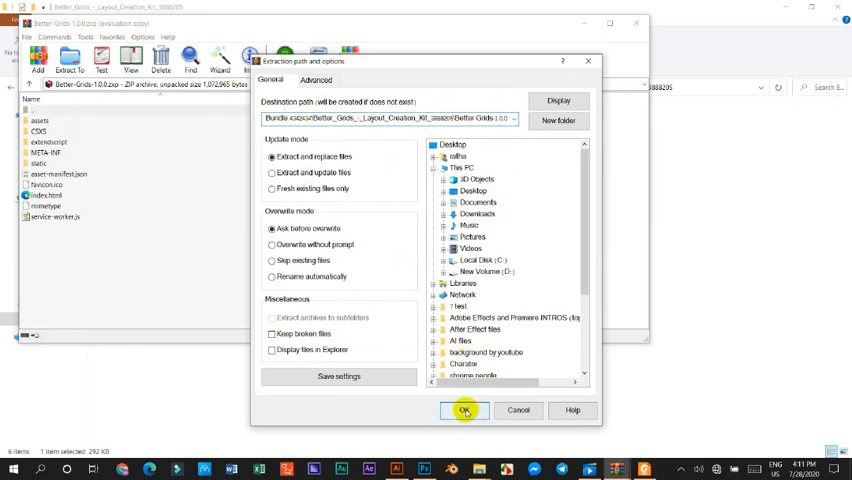
pyautogui.click(465, 410)
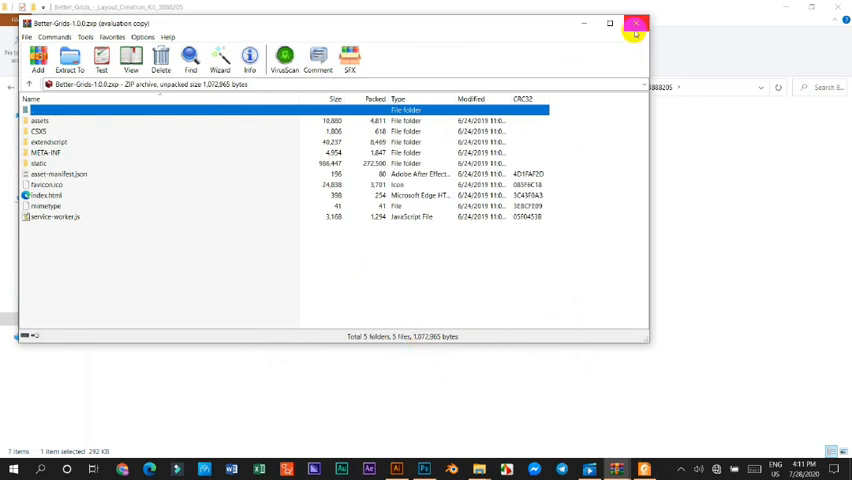
pyautogui.click(636, 23)
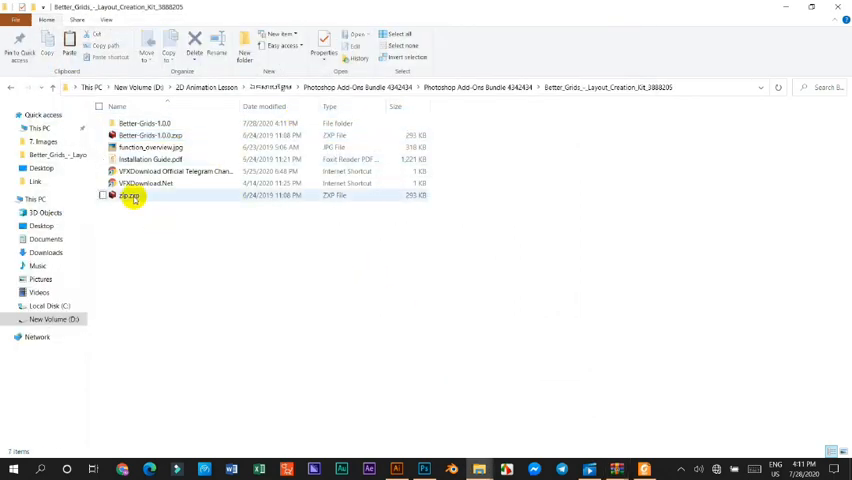
pyautogui.moveTo(144, 123)
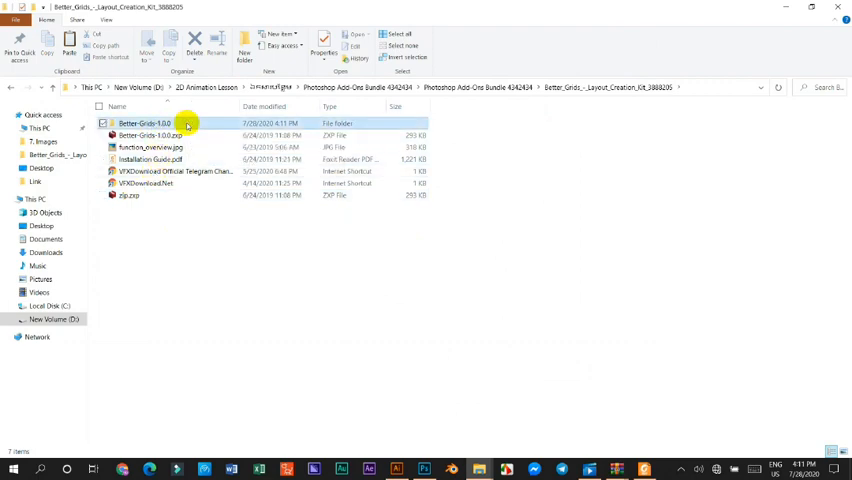
# Open the extracted Better-Grids-1.0.0 folder.
pyautogui.doubleClick(144, 123)
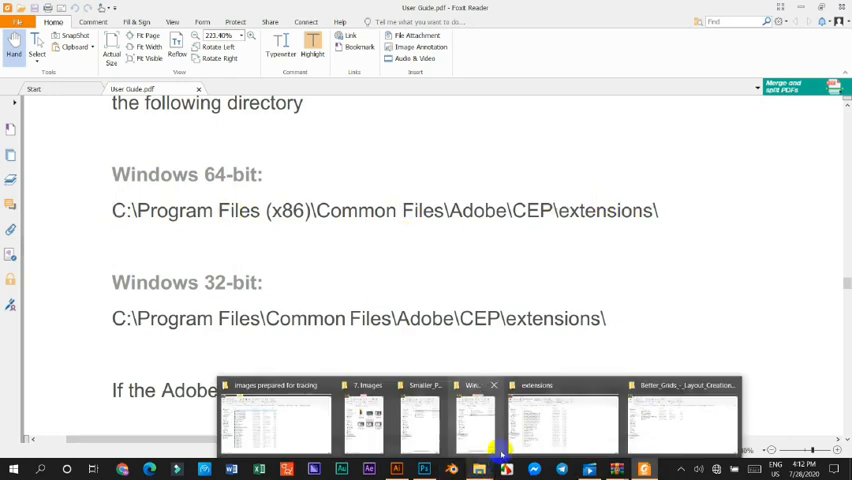
# Switch to the File Explorer window showing the Adobe CEP extensions folder.
pyautogui.click(560, 420)
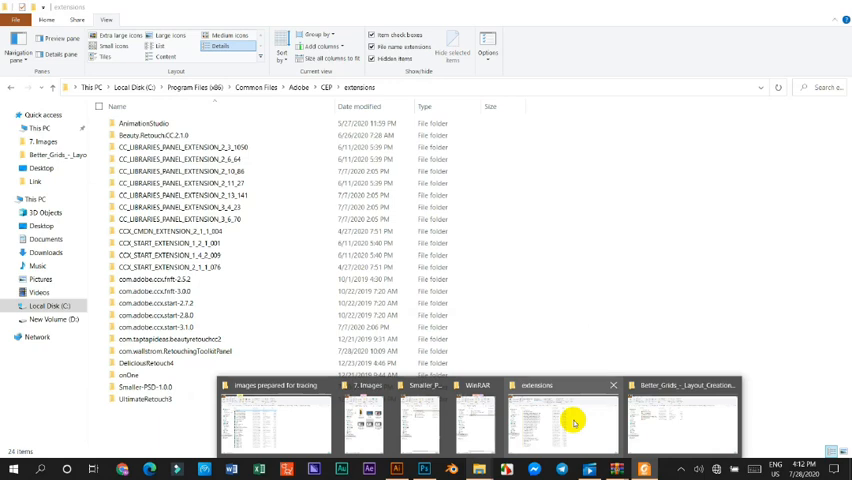
pyautogui.click(155, 291)
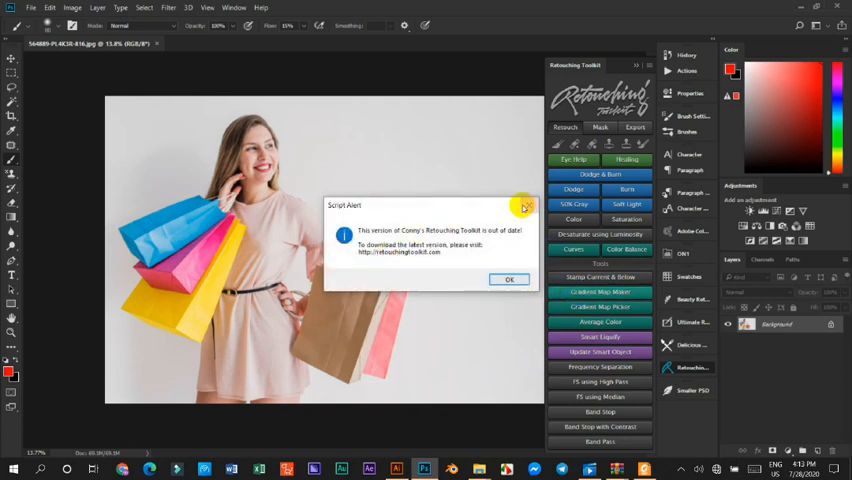
# Dismiss the out-of-date Script Alert and view the Retouching Toolkit's Mask and Retouch tabs.
pyautogui.click(509, 279)
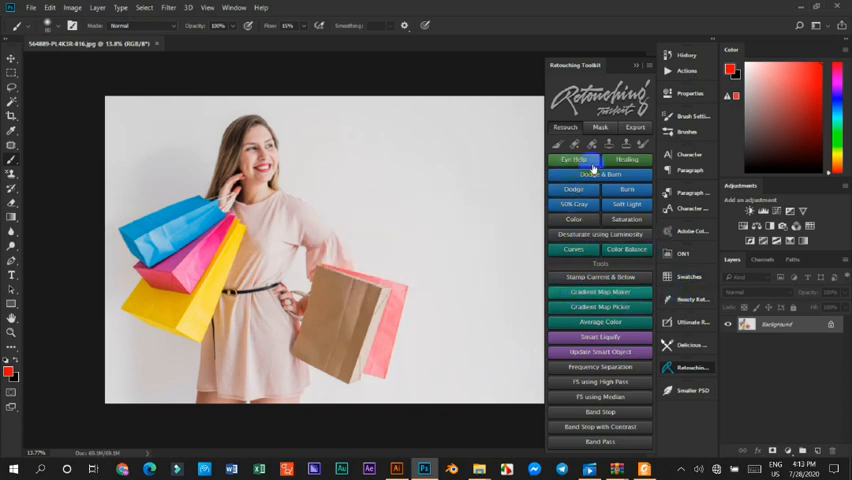
pyautogui.click(600, 127)
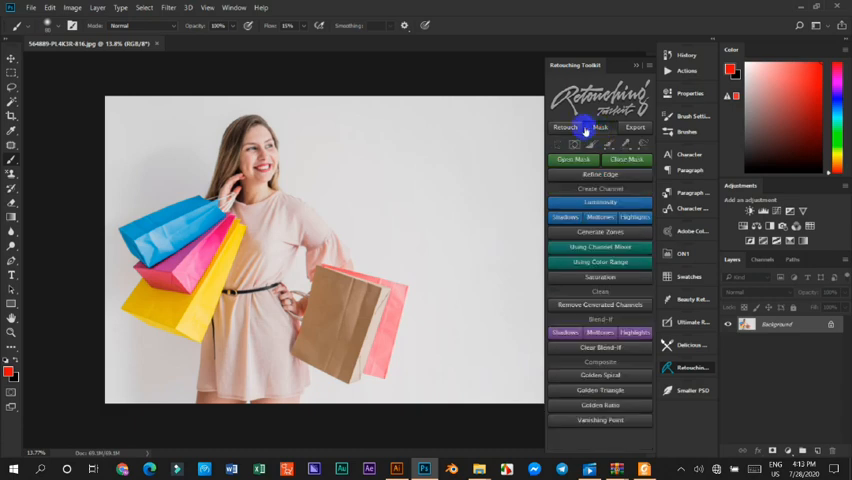
pyautogui.click(565, 127)
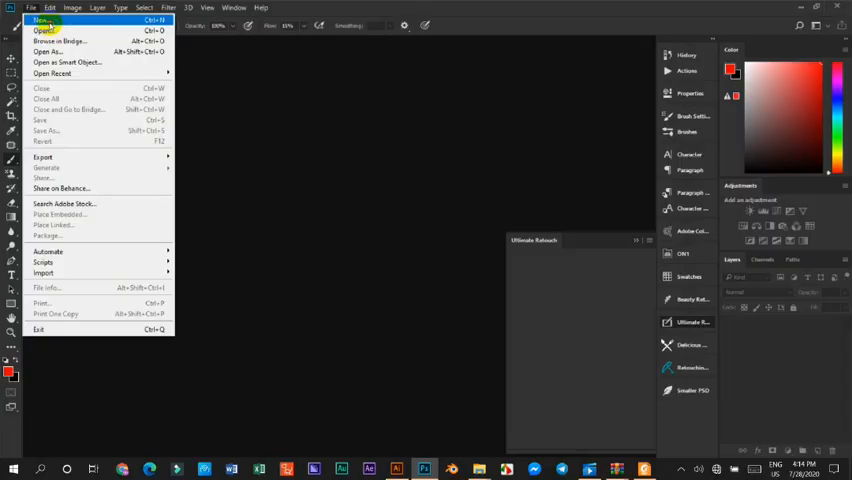
# Cancel a new document, then reopen 564889-PL4K3R-816.jpg through File > Open.
pyautogui.click(40, 20)
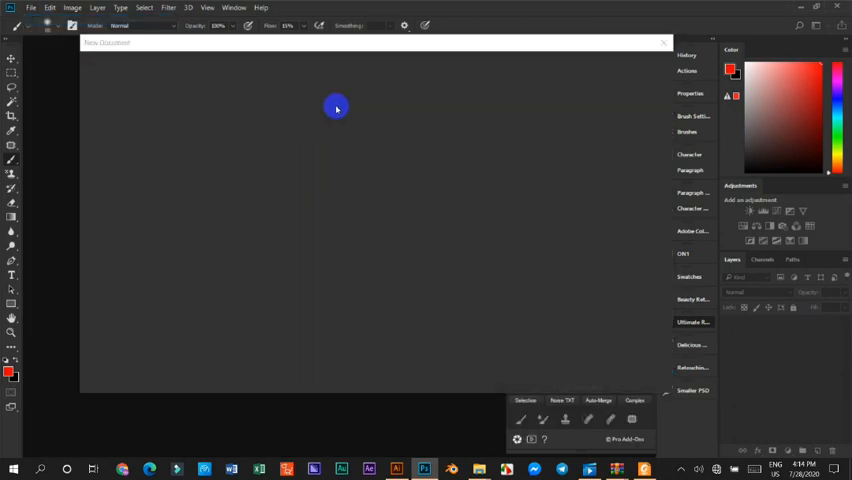
pyautogui.click(31, 7)
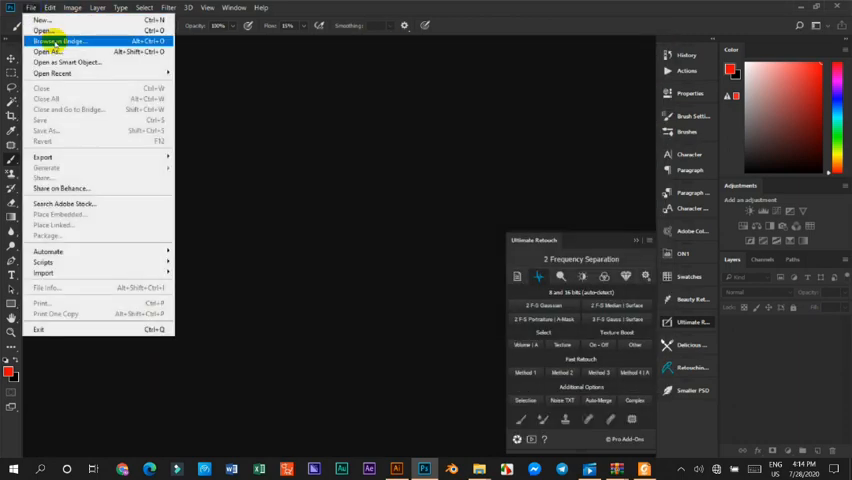
pyautogui.click(42, 30)
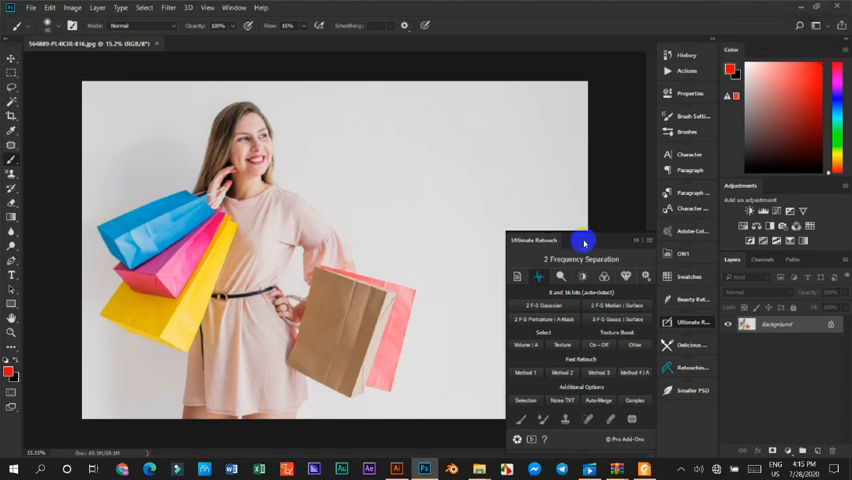
# Show the Ultimate Retouch panel's 1 Basic Operations page.
pyautogui.click(516, 278)
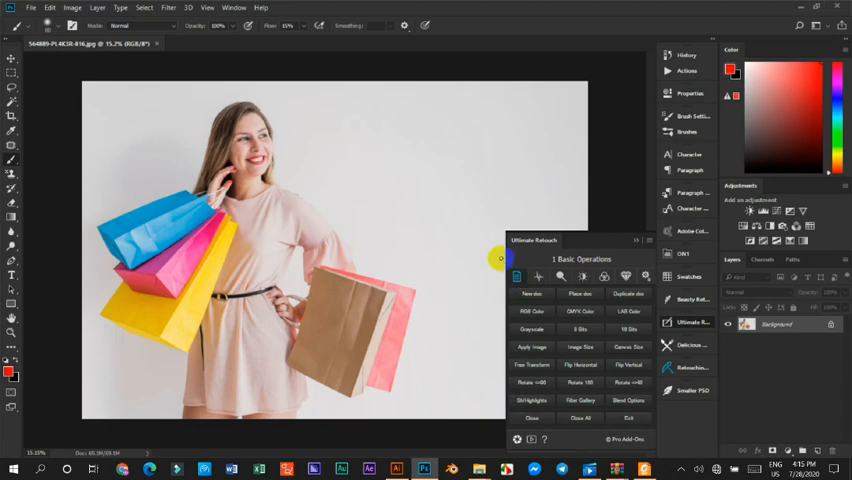
pyautogui.moveTo(445, 248)
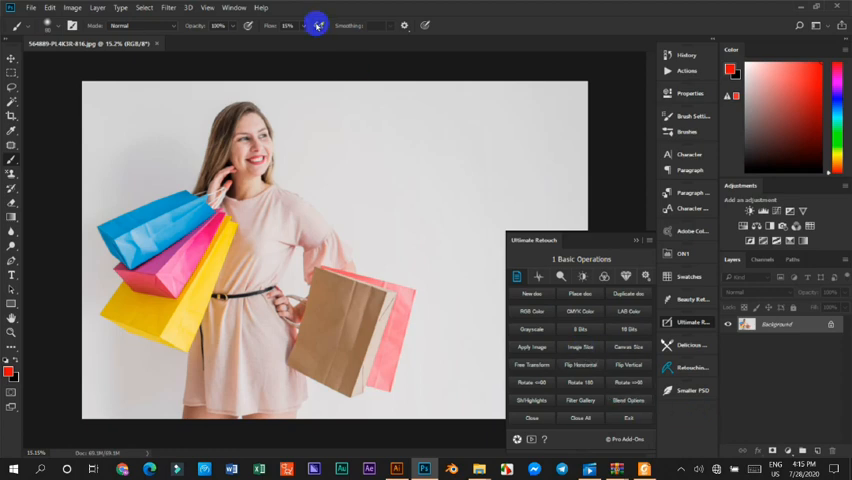
# Open the Window menu's Extensions list containing Better Grids.
pyautogui.click(233, 7)
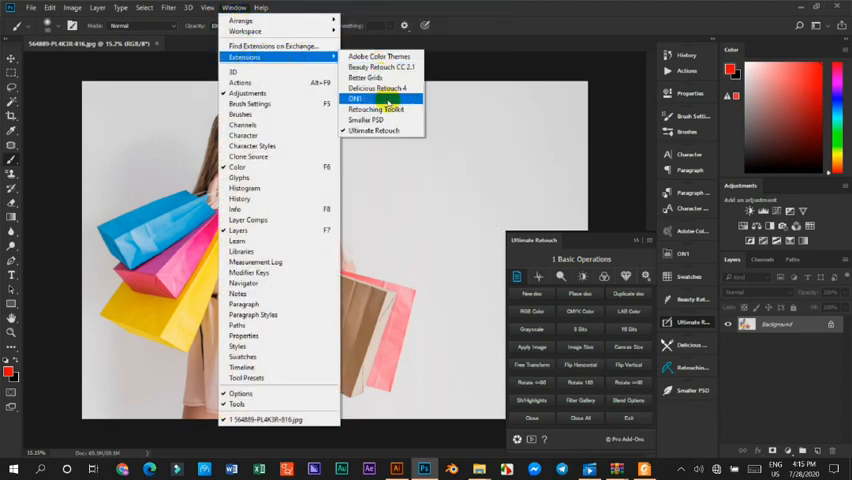
pyautogui.moveTo(375, 130)
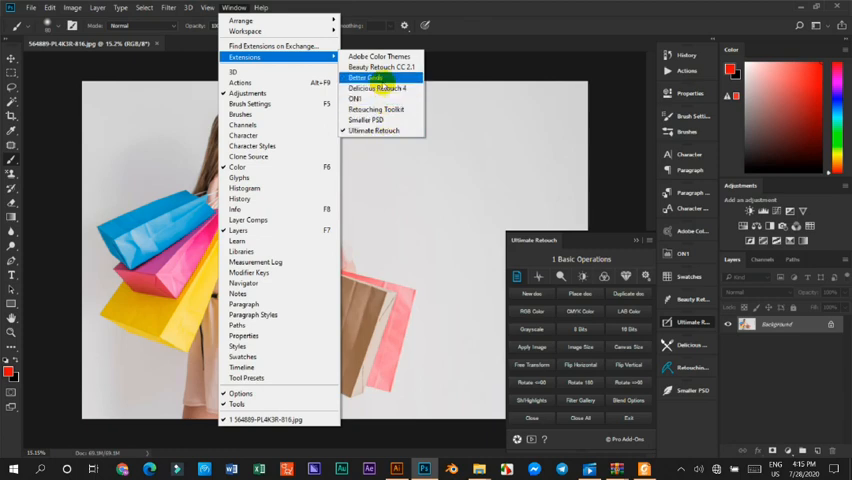
pyautogui.moveTo(382, 82)
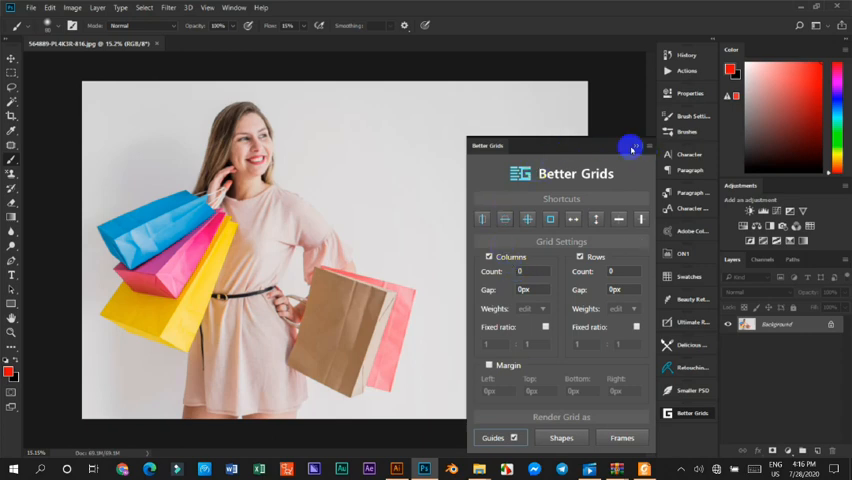
# Collapse the Better Grids panel to an icon in the panel dock.
pyautogui.click(632, 146)
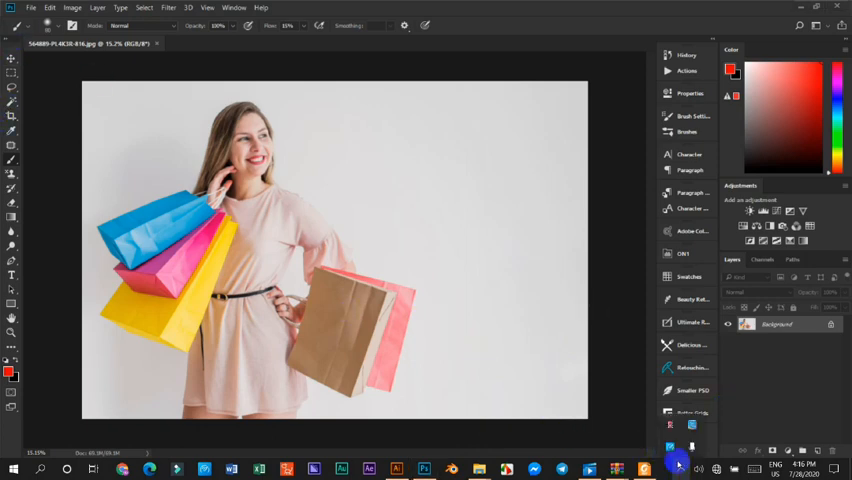
pyautogui.moveTo(672, 428)
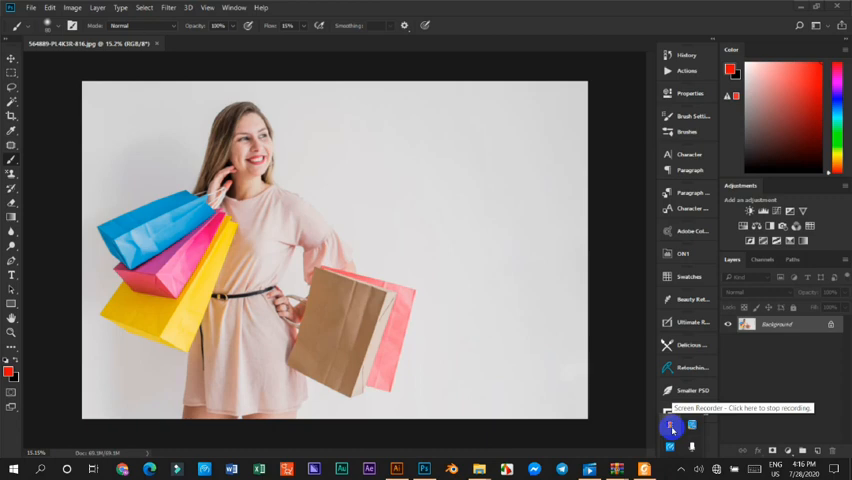